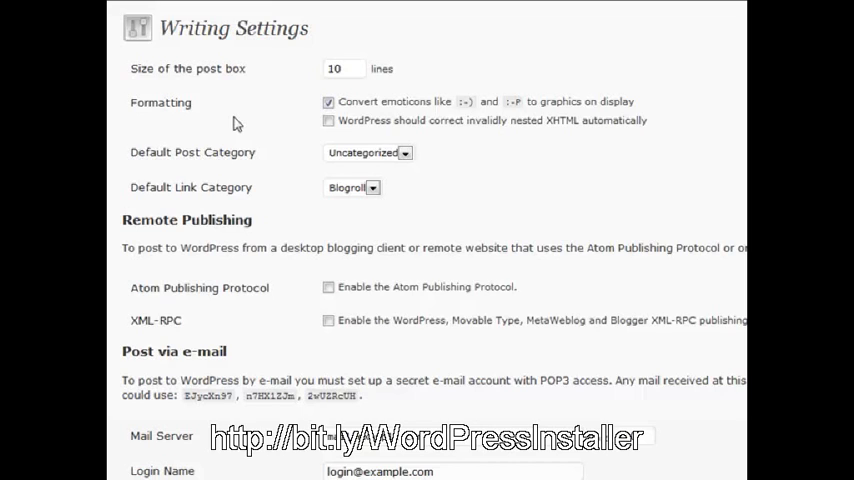
mouse_move(400, 126)
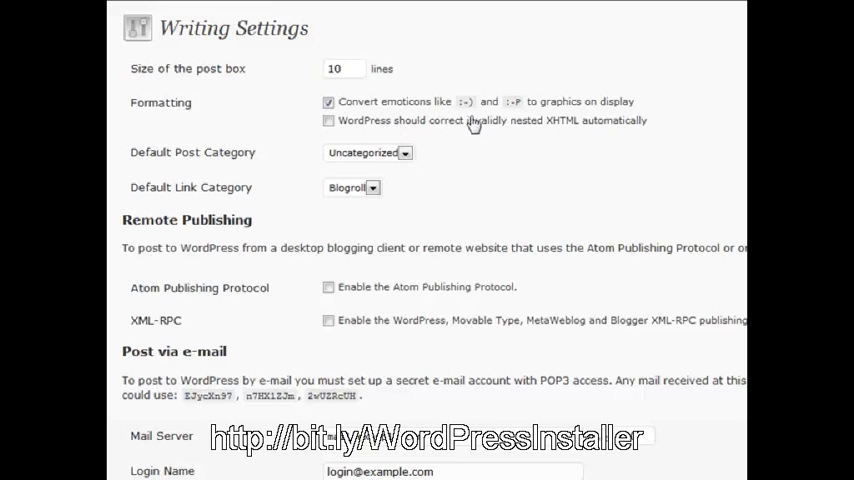
mouse_move(378, 141)
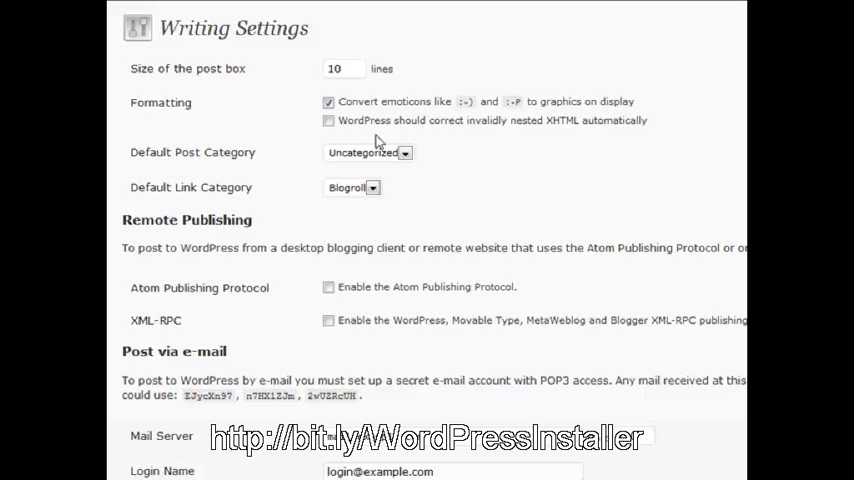
click(328, 120)
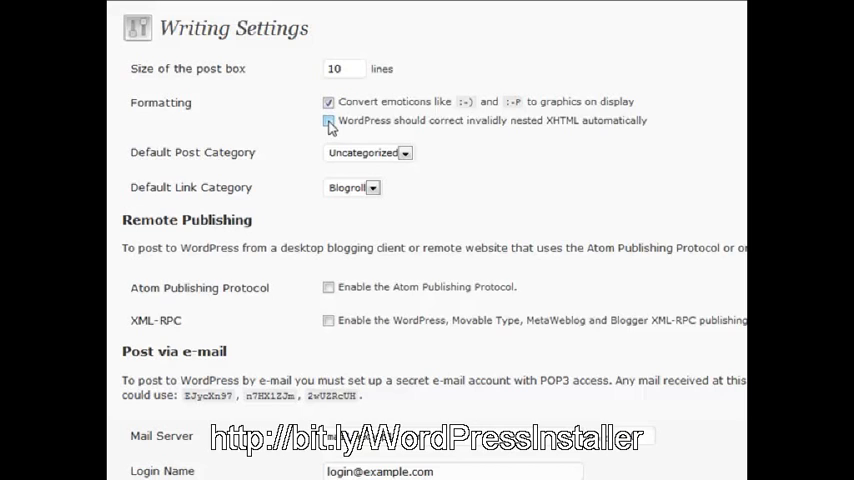
click(329, 120)
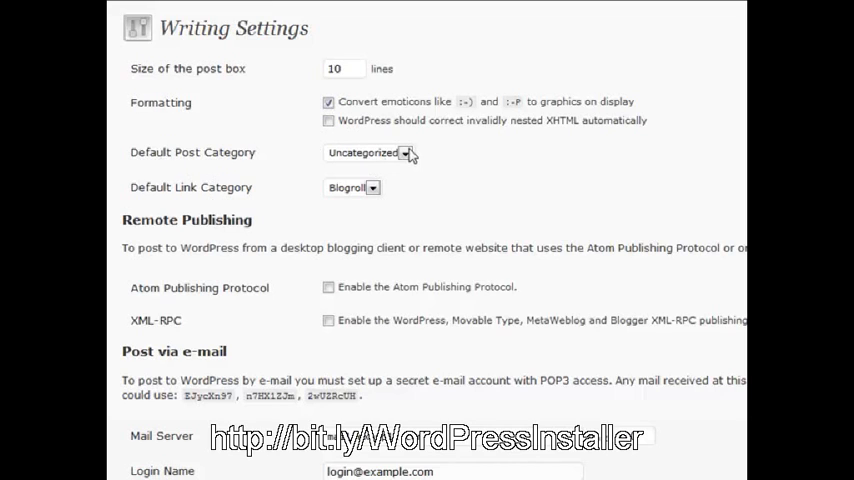
mouse_move(408, 155)
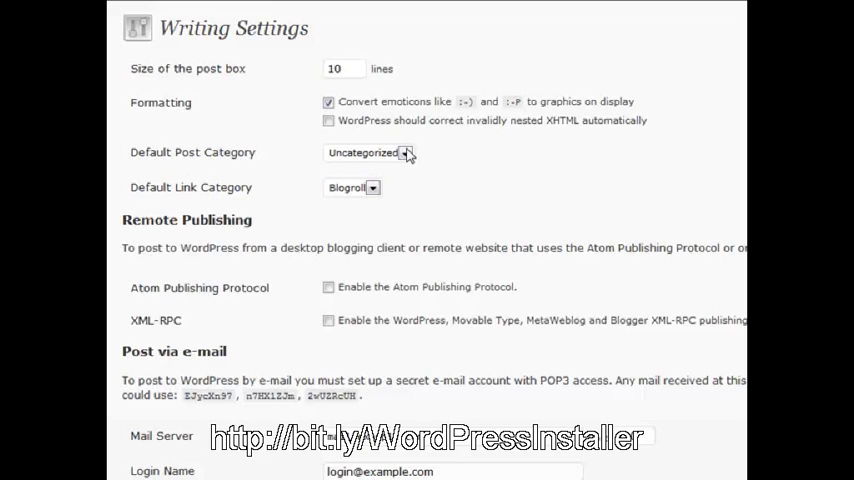
mouse_move(213, 201)
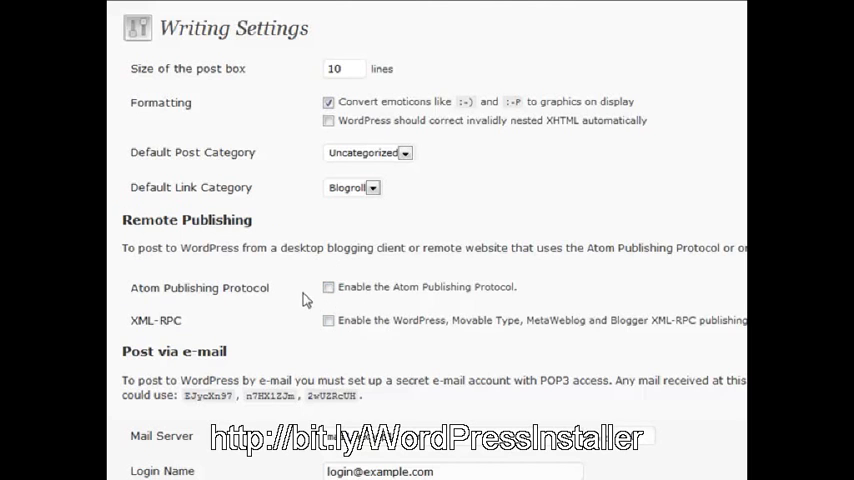
scroll(down, 3)
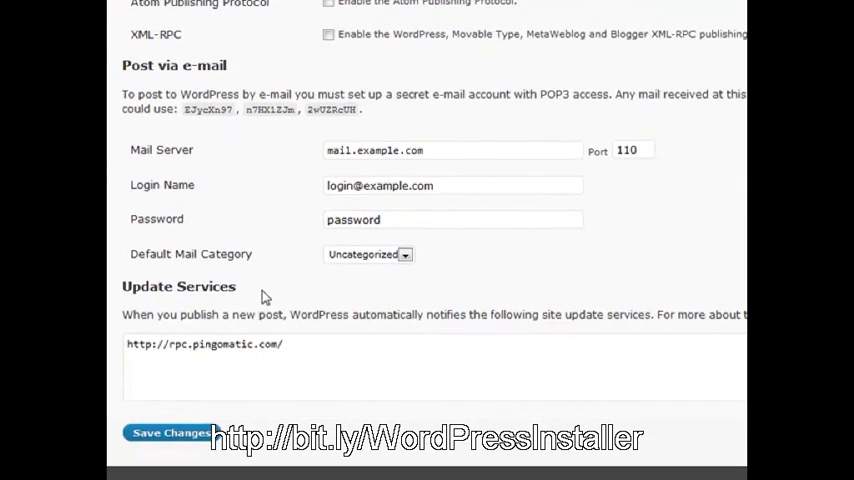
mouse_move(245, 300)
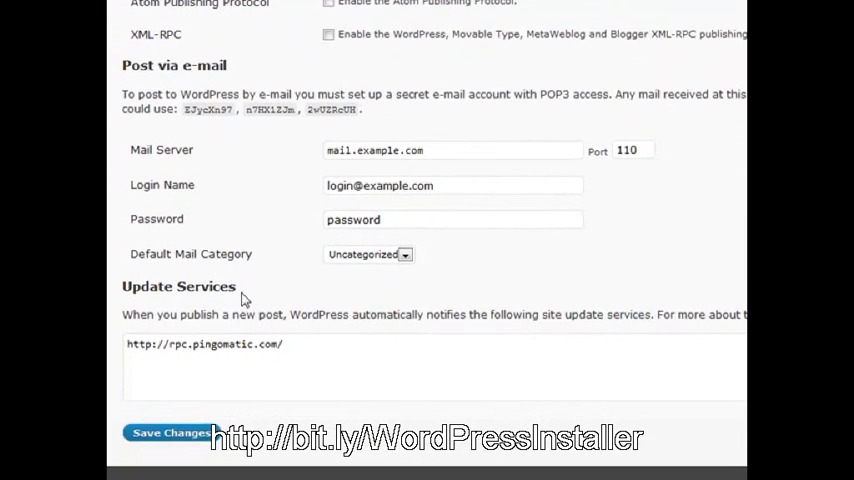